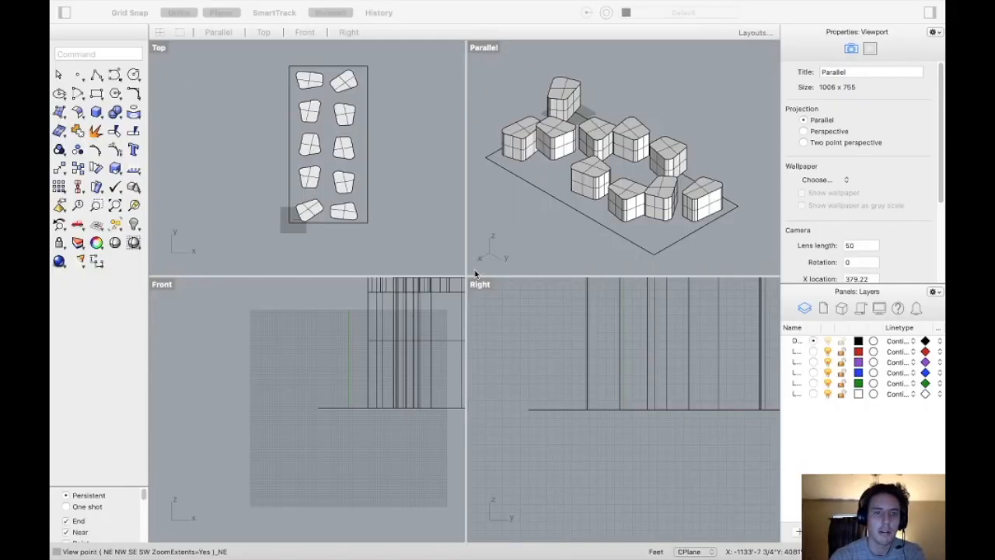
mouse_move(544, 216)
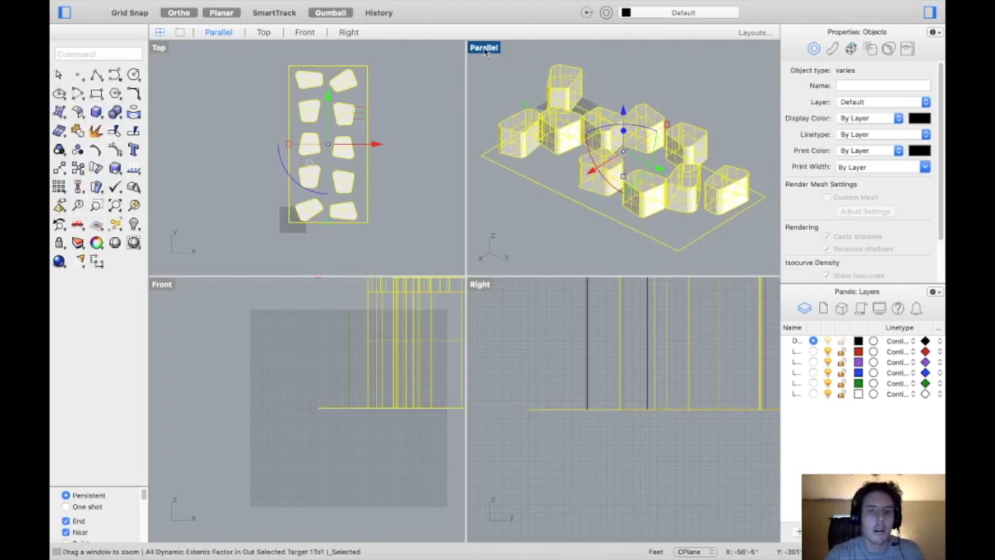
- Maximize the Parallel viewport so the selected massing fills the workspace
double_click(484, 47)
type("Make")
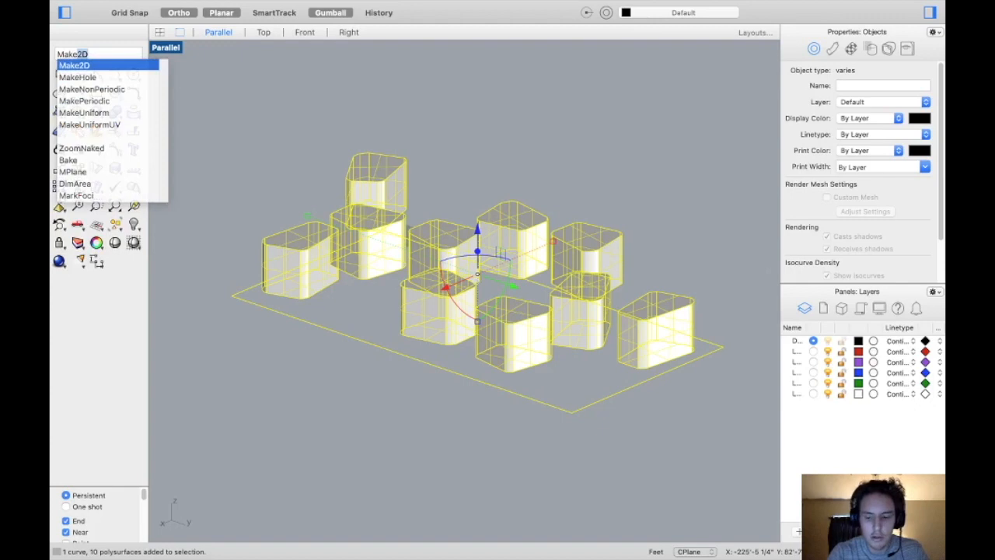
- Run Make2D on the selection with Scene silhouette ticked and apply it
left_click(75, 65)
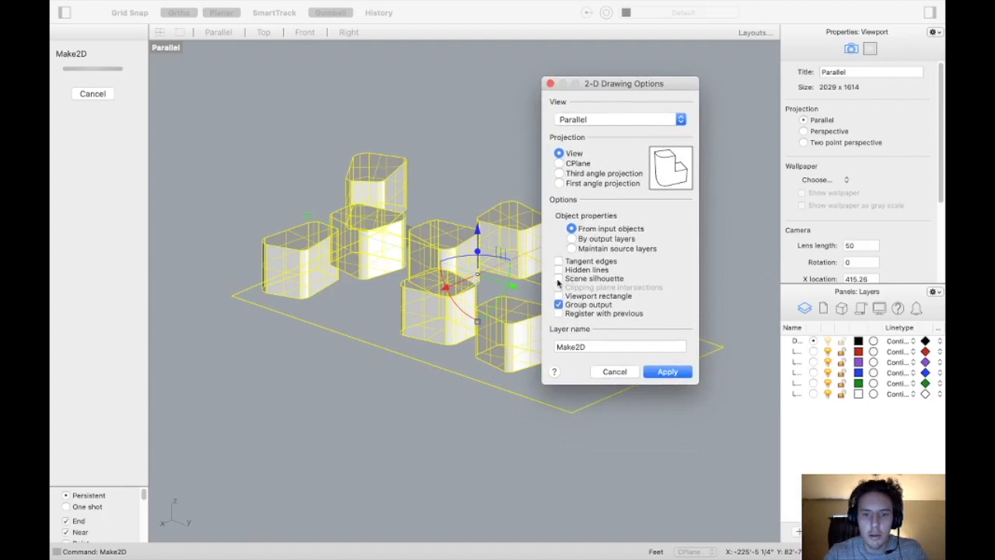
left_click(558, 279)
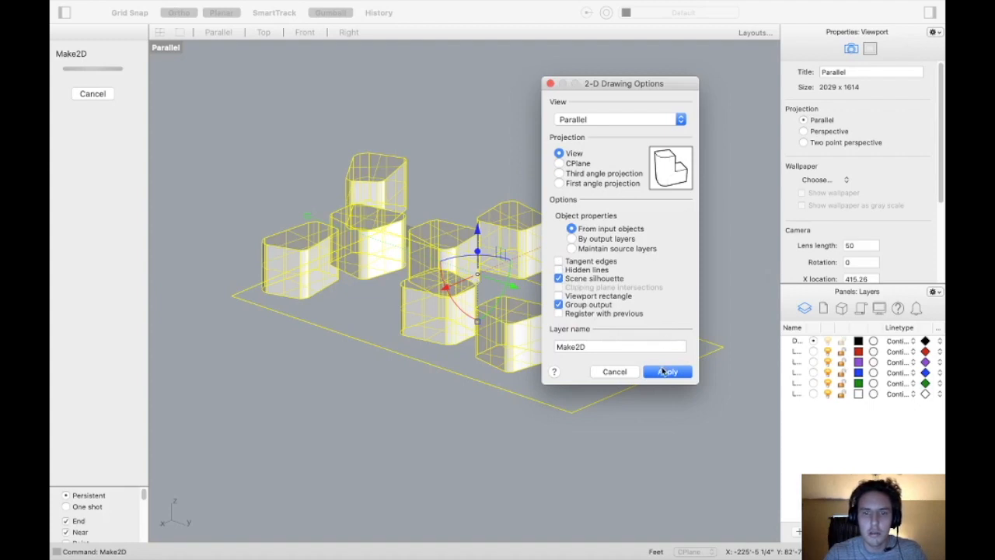
left_click(666, 370)
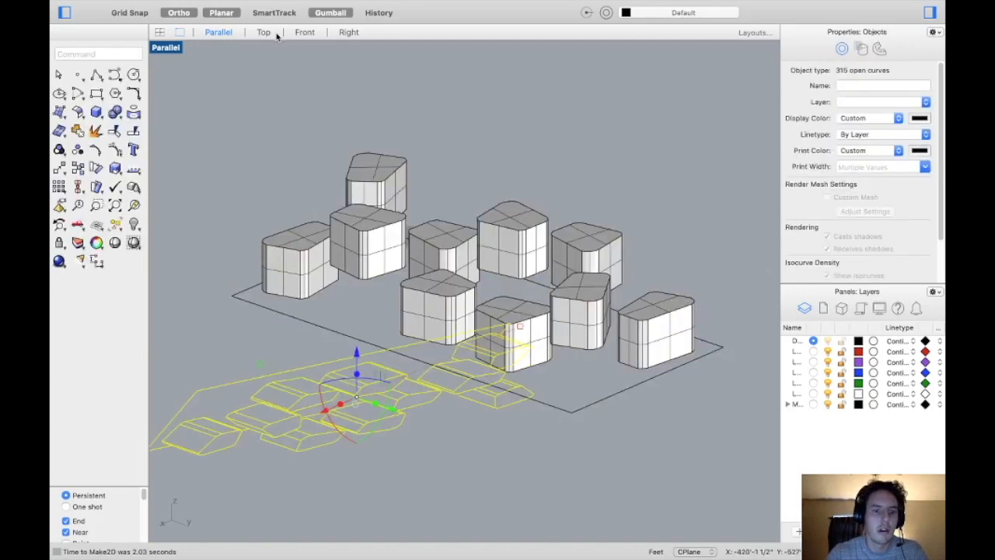
- Switch to the Top viewport to see the Make2D linework flat
left_click(265, 31)
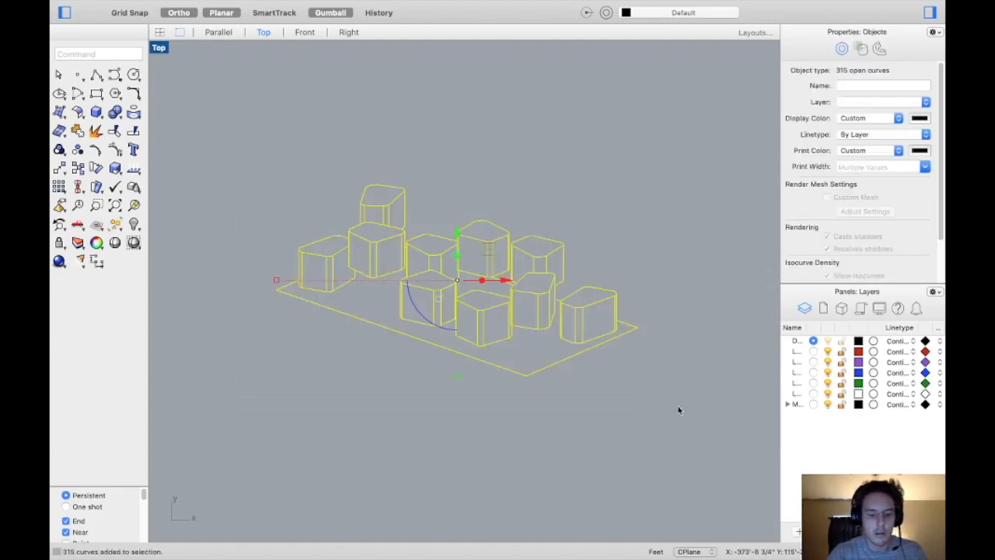
- Export the selected curves as an Adobe Illustrator (ai) file named aggregate on site masterplan
type("Ex")
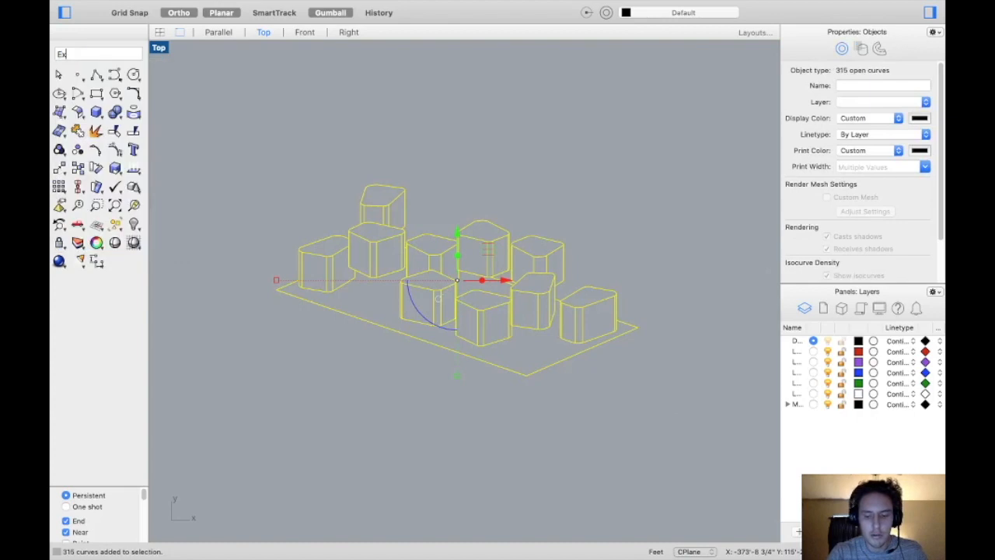
type("Ex")
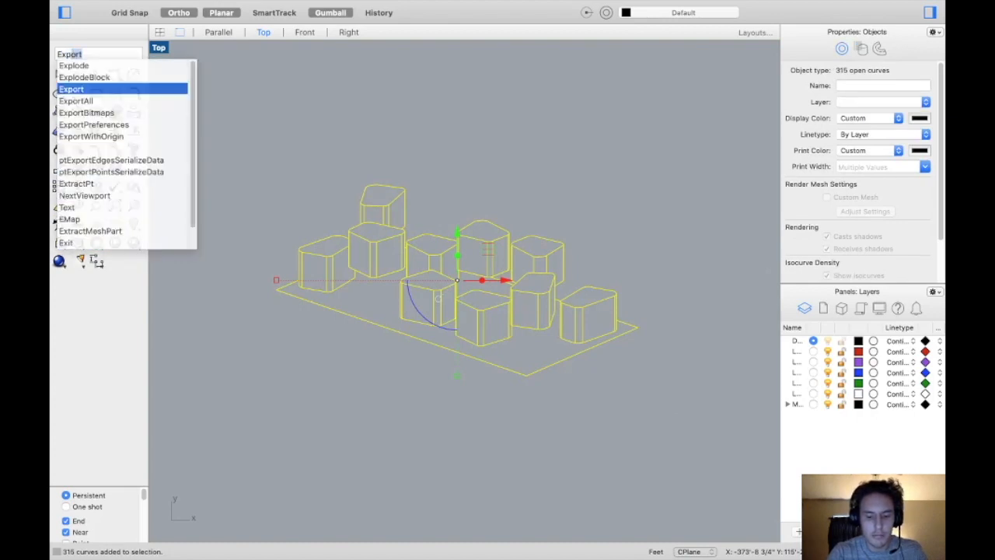
left_click(71, 89)
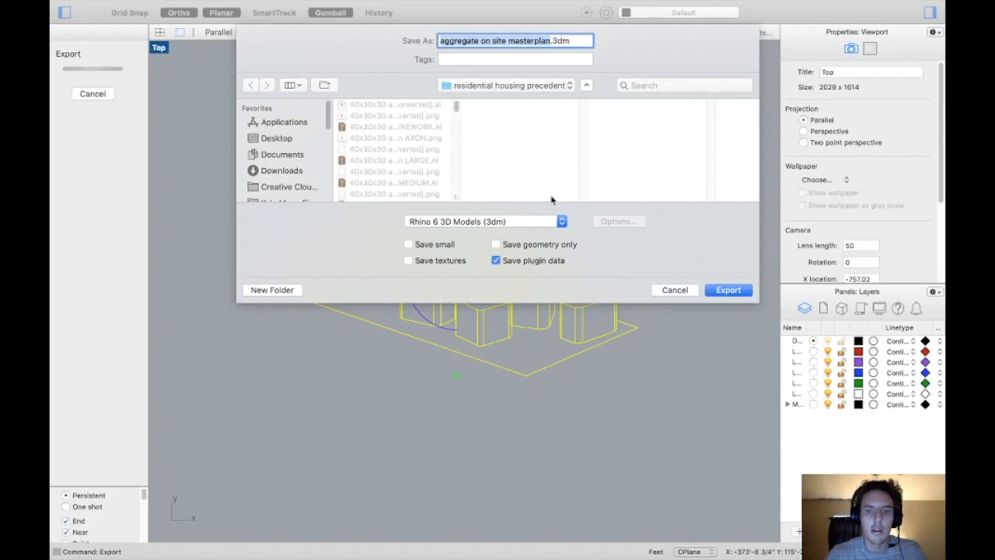
left_click(482, 221)
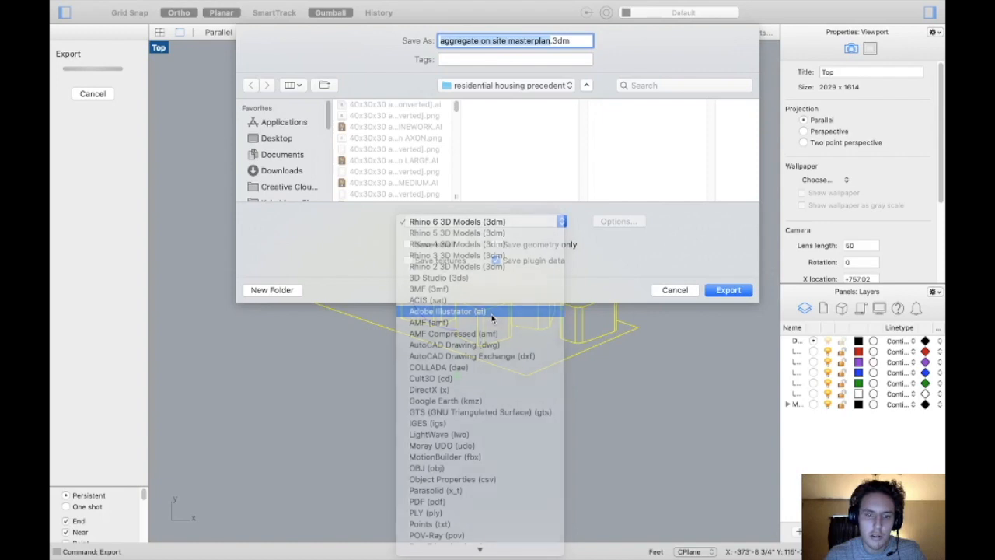
left_click(448, 311)
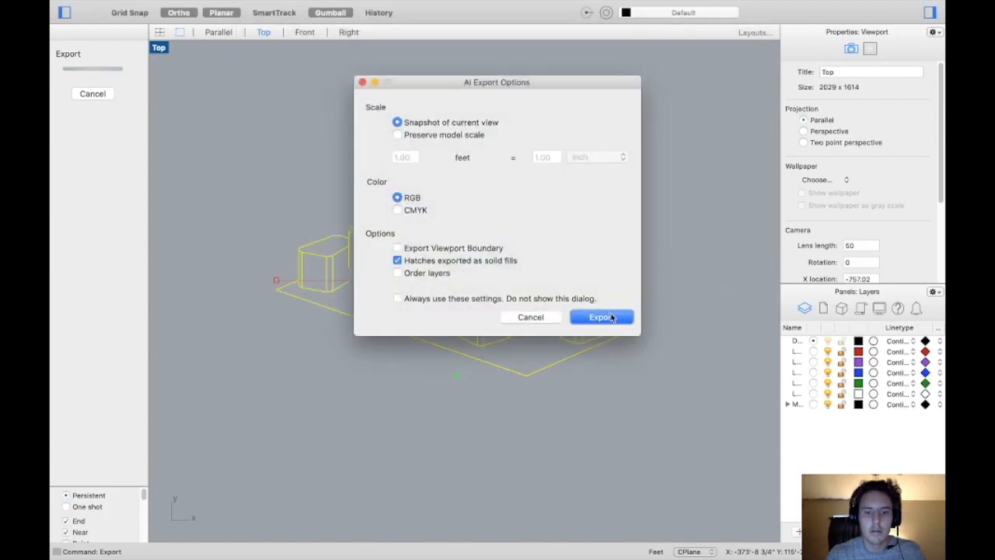
left_click(600, 317)
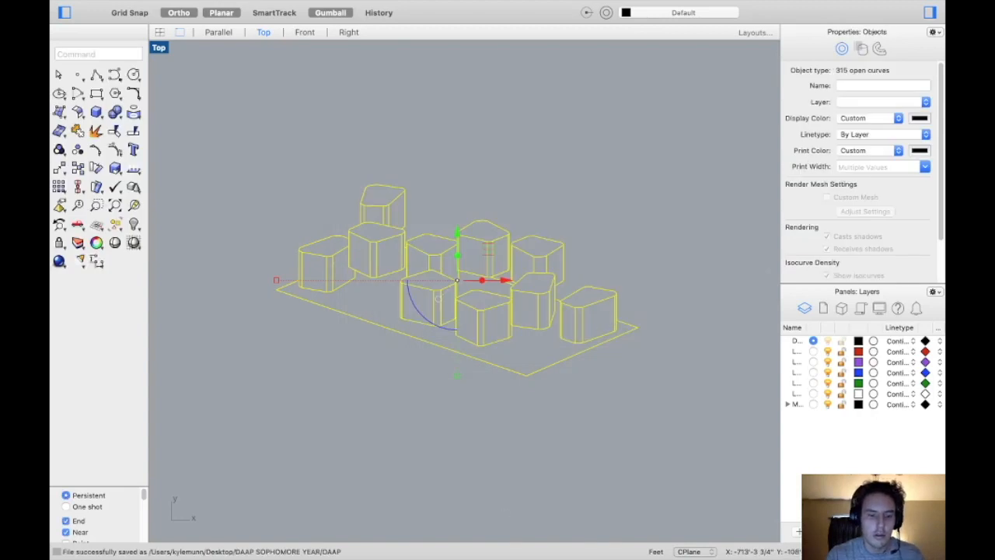
mouse_move(606, 550)
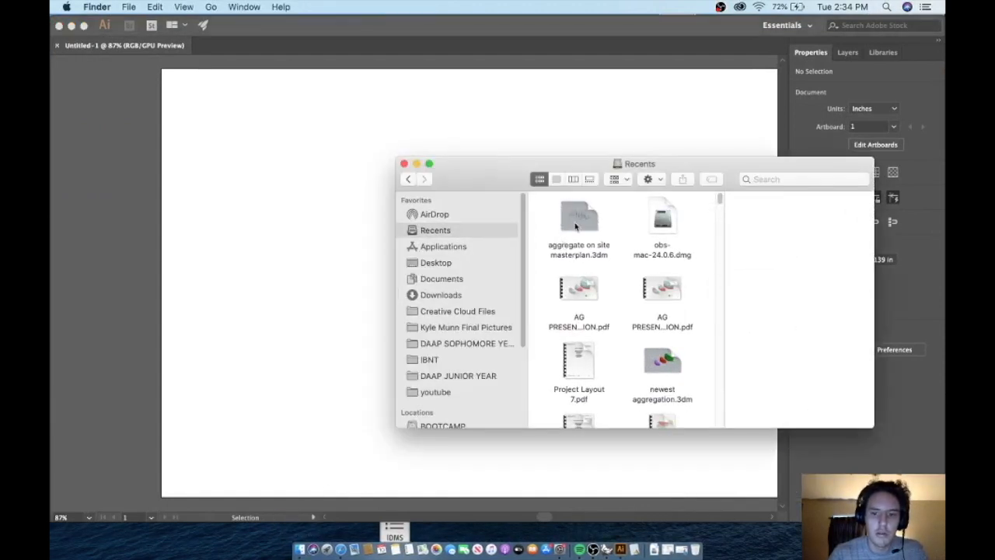
mouse_move(466, 369)
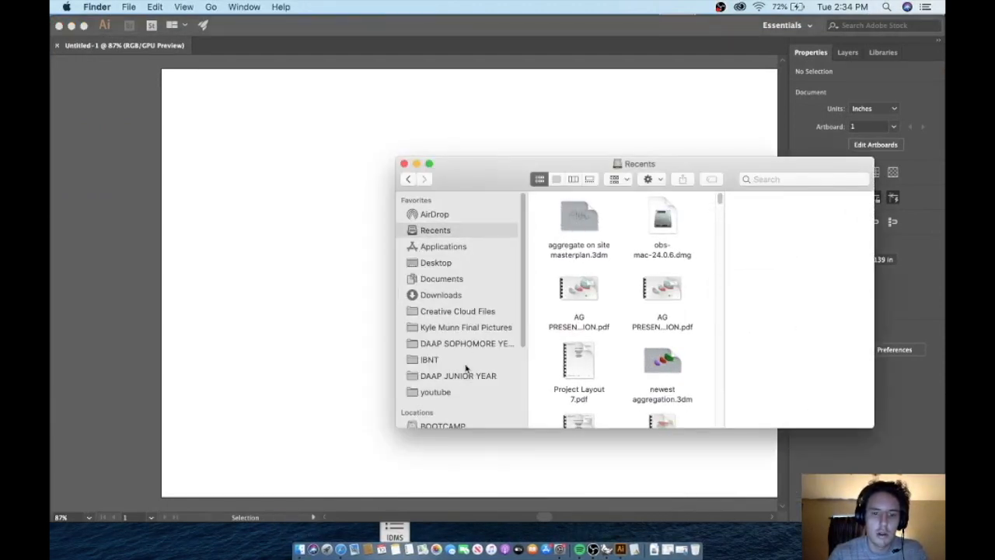
- Locate the exported aggregate on site masterplan.AI in its folder and close the Finder window
left_click(458, 375)
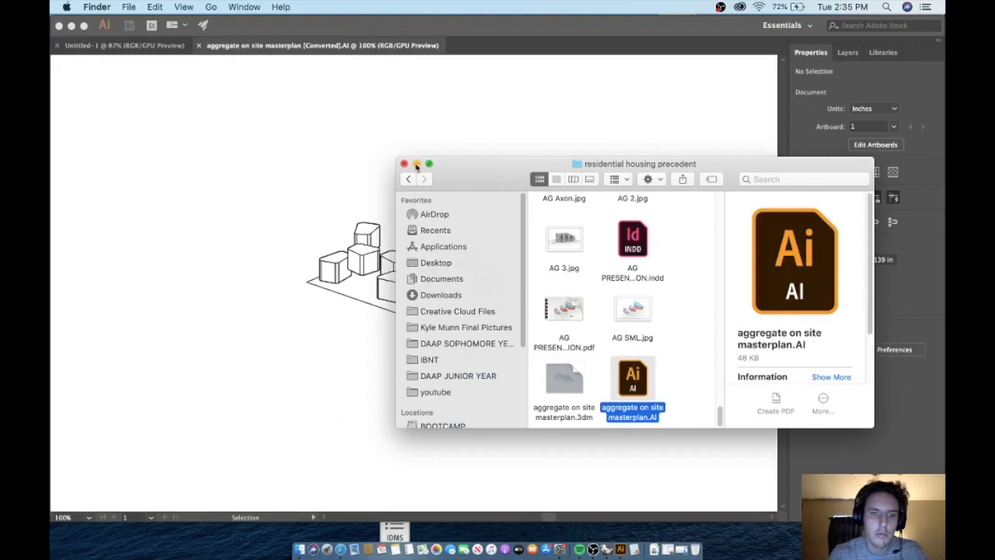
left_click(404, 163)
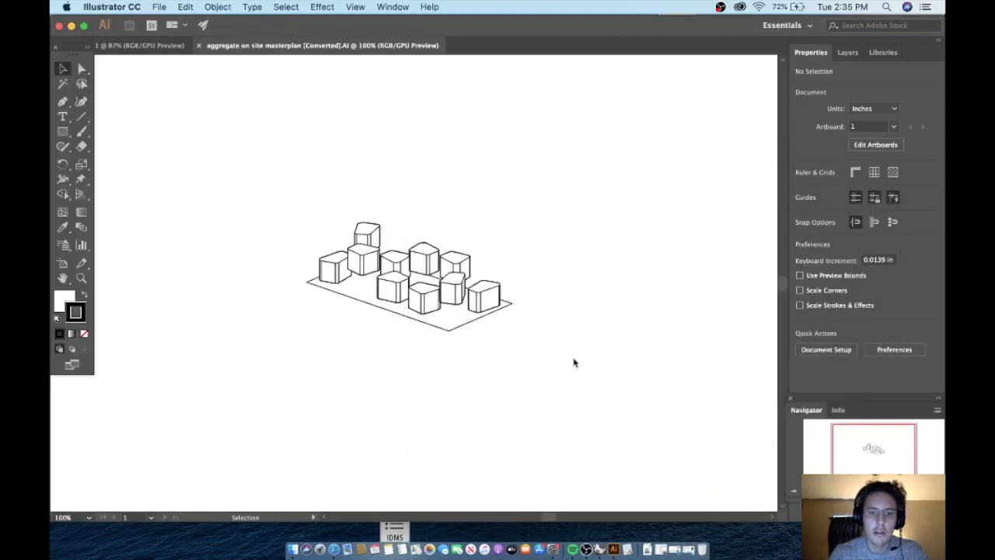
- Scale the imported drawing up to fill the artboard, then reselect all linework
left_click(407, 277)
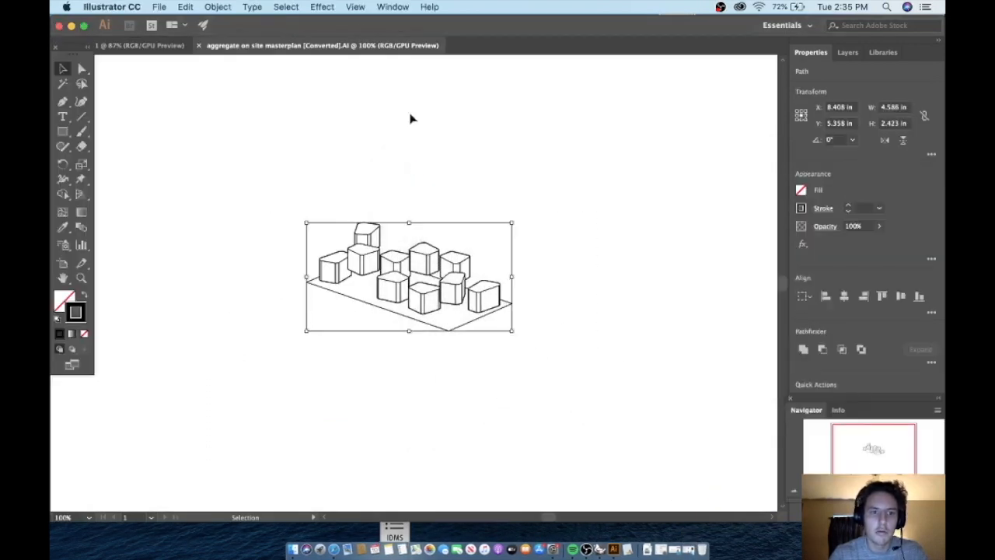
mouse_move(361, 100)
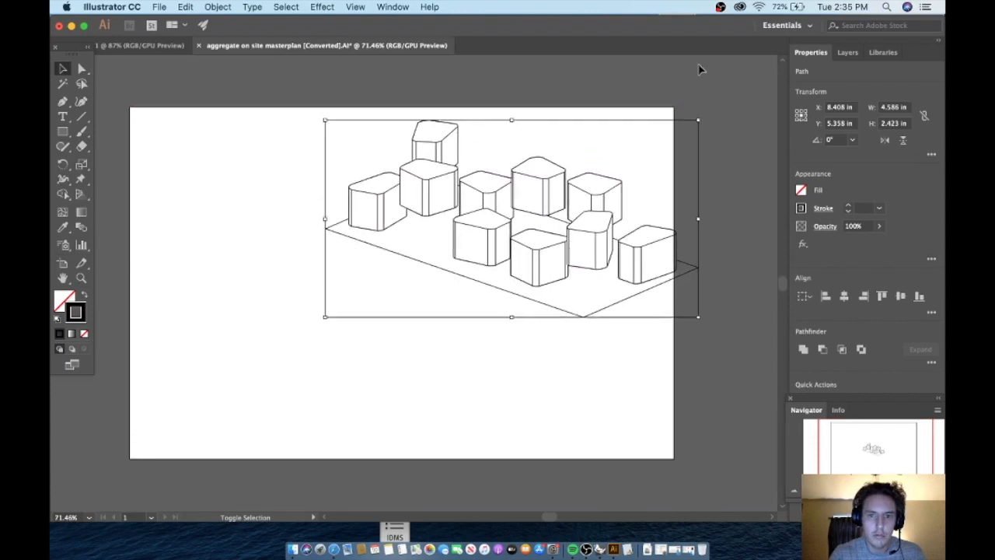
left_click_drag(325, 317, 163, 439)
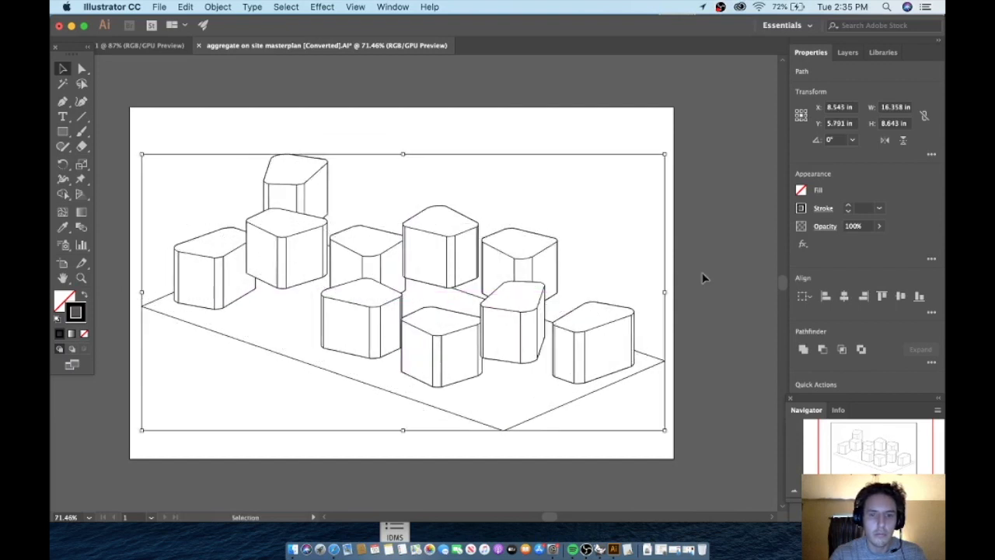
left_click(637, 378)
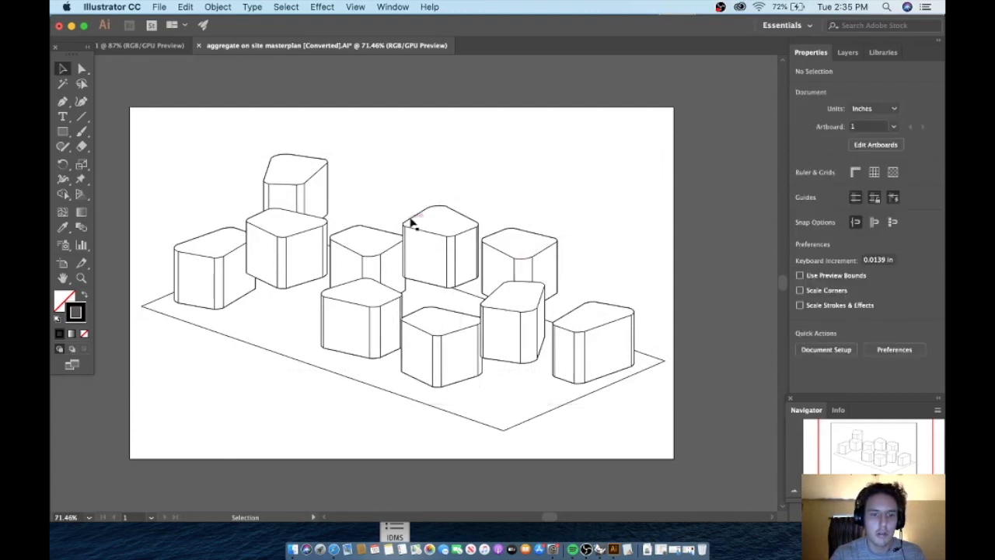
mouse_move(361, 148)
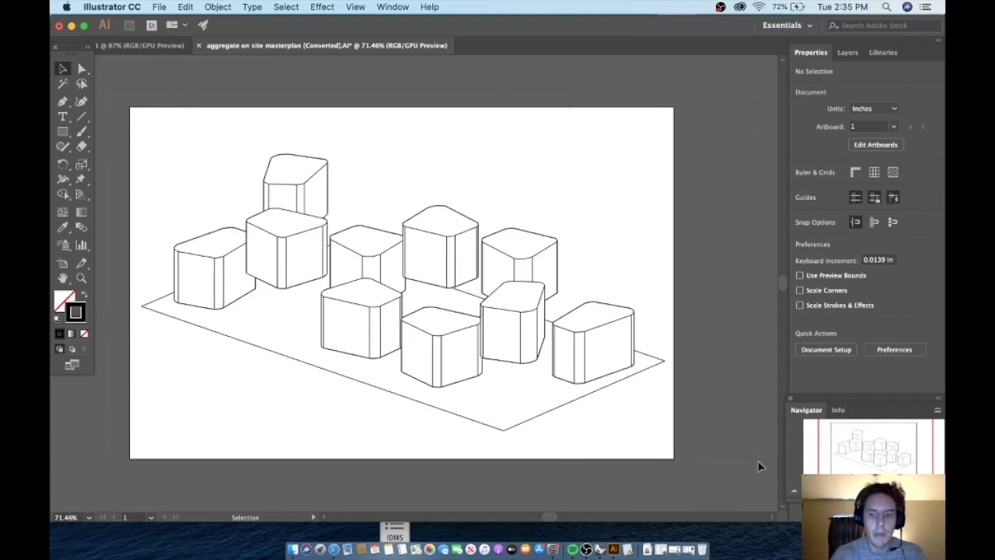
key("cmd+a")
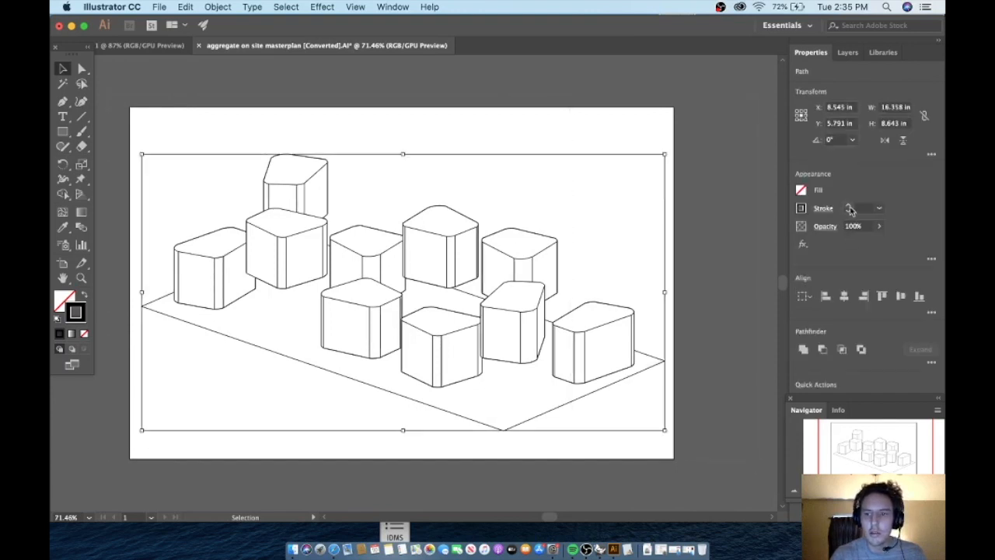
- Set the stroke weight of all selected linework to 0.75 pt and check it up close
left_click(880, 208)
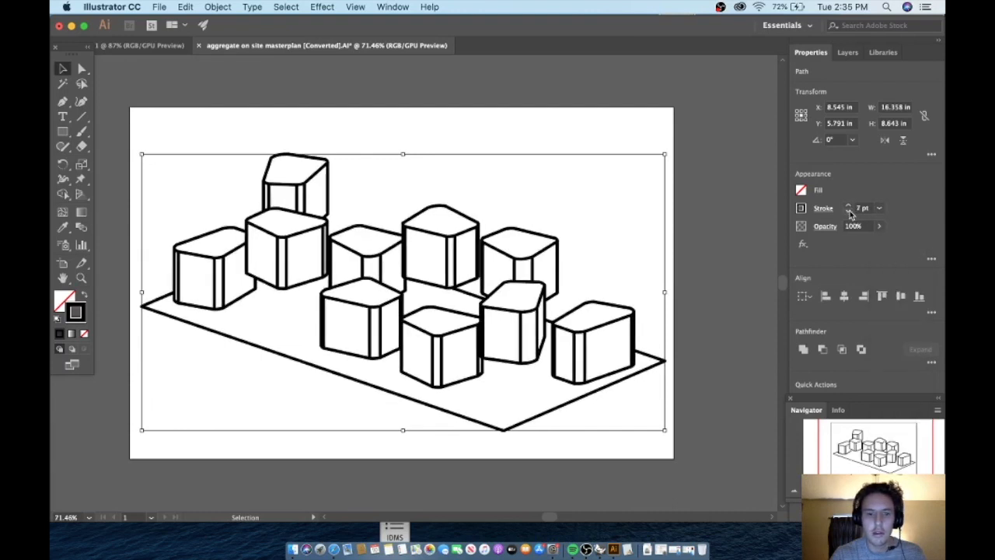
type("0.75")
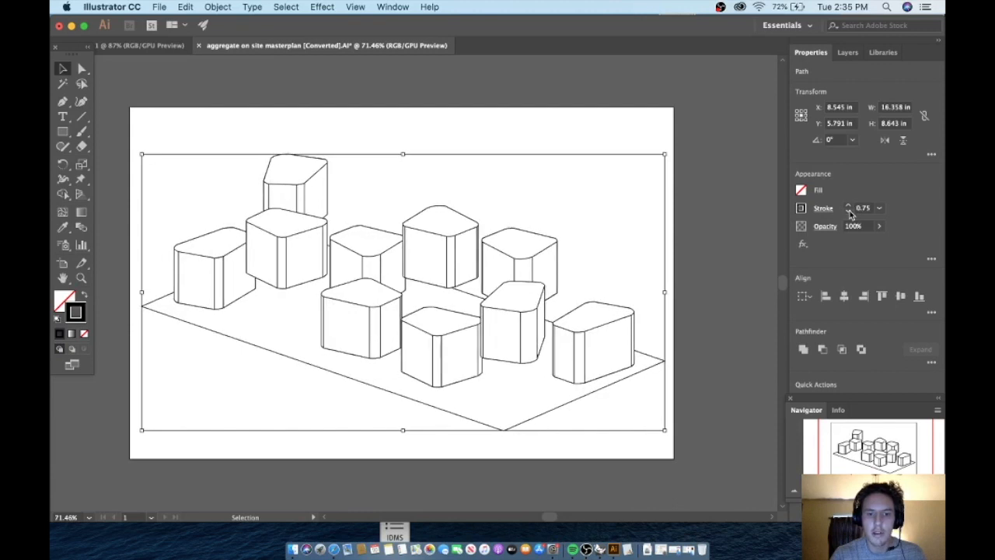
left_click(517, 262)
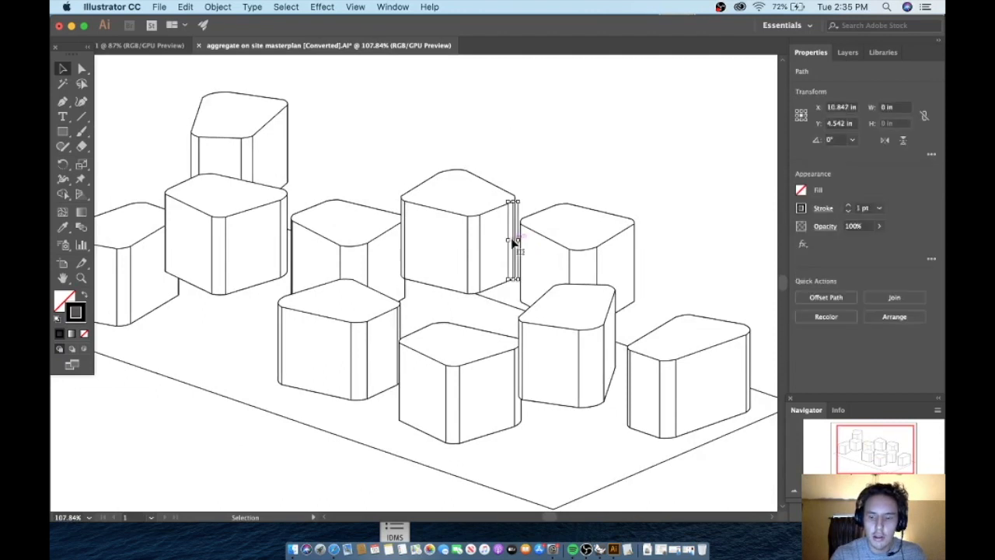
left_click(261, 152)
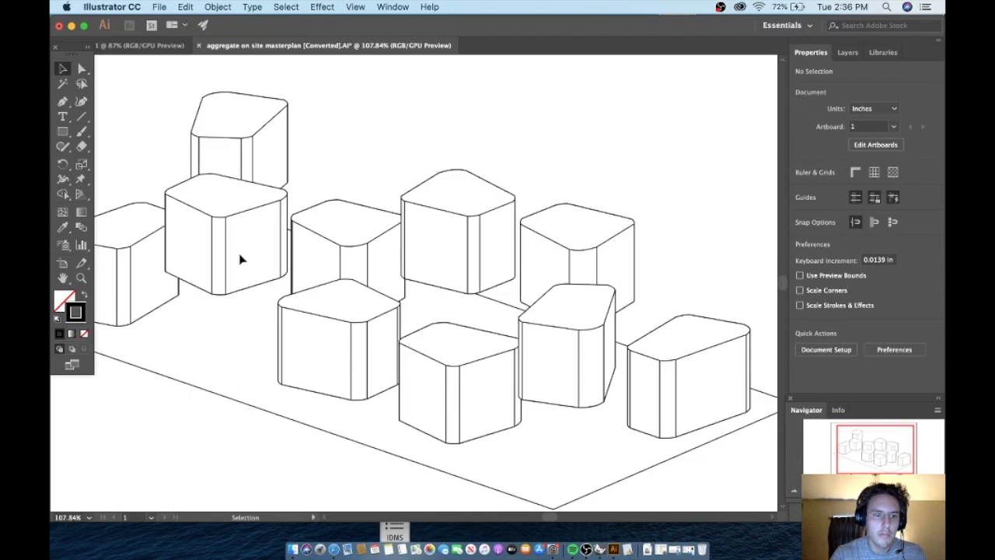
left_click(290, 257)
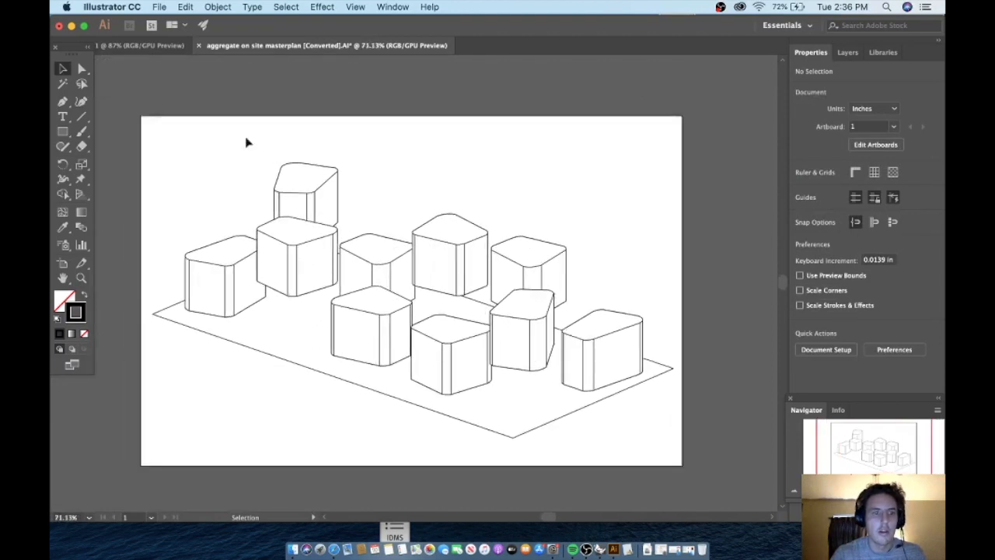
- Start Export As with PNG chosen as the format and confirm the location
left_click(159, 6)
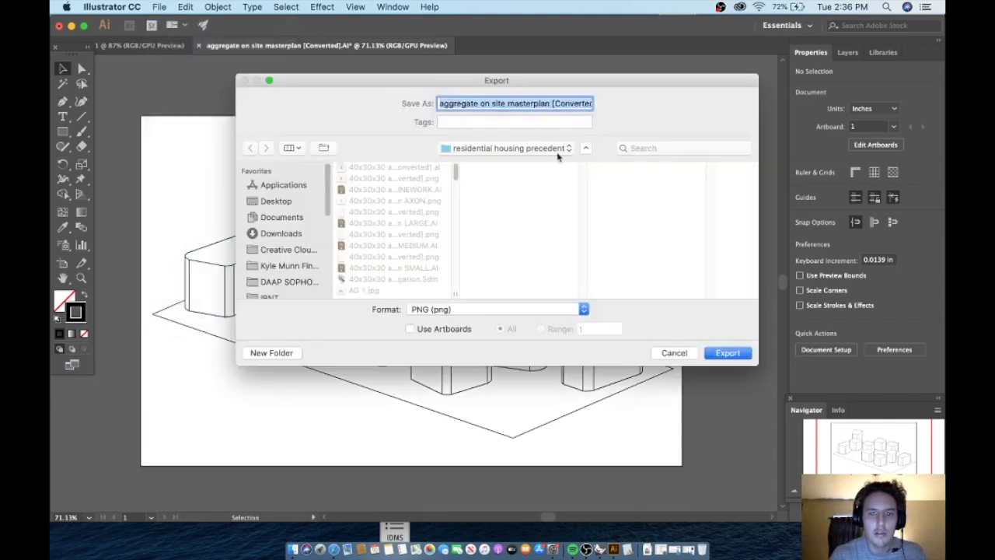
left_click(496, 308)
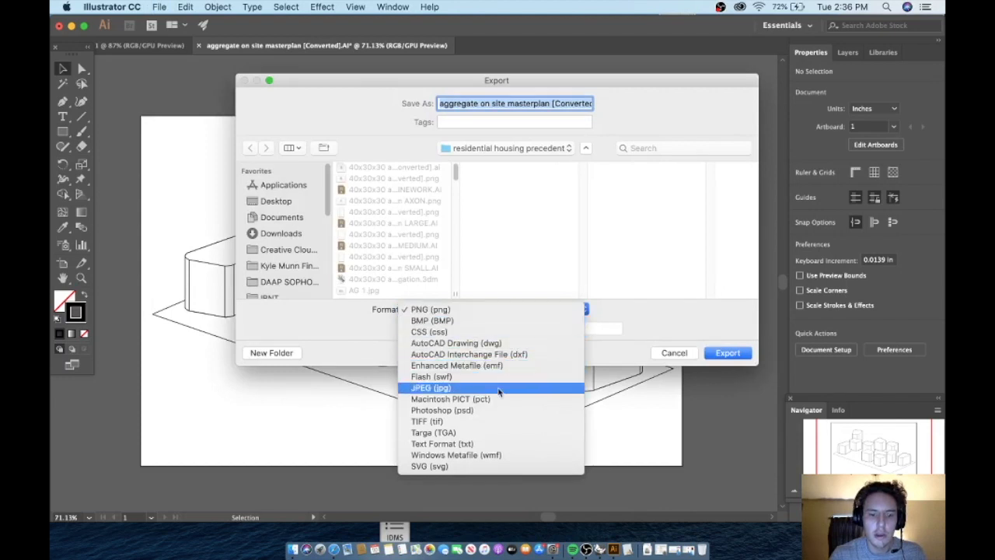
mouse_move(494, 333)
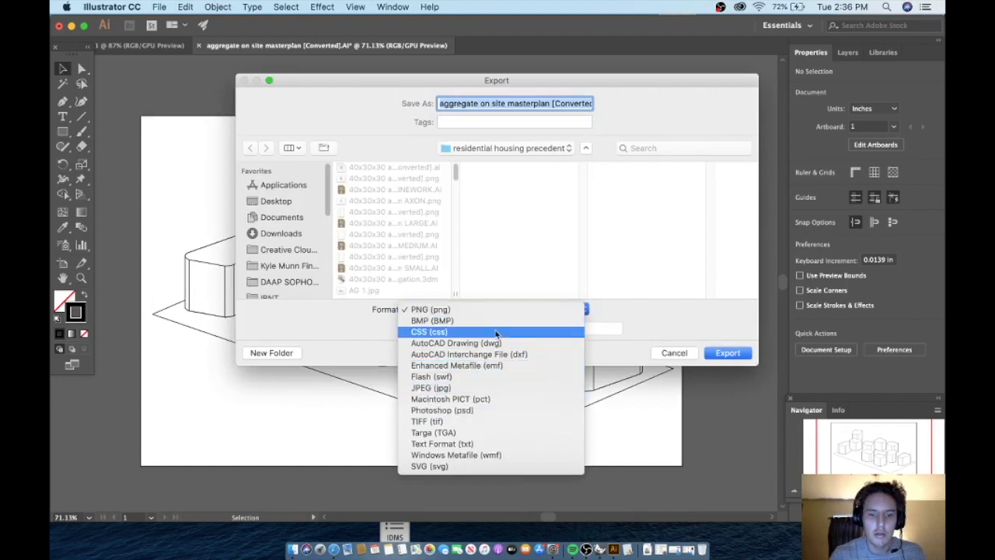
left_click(418, 308)
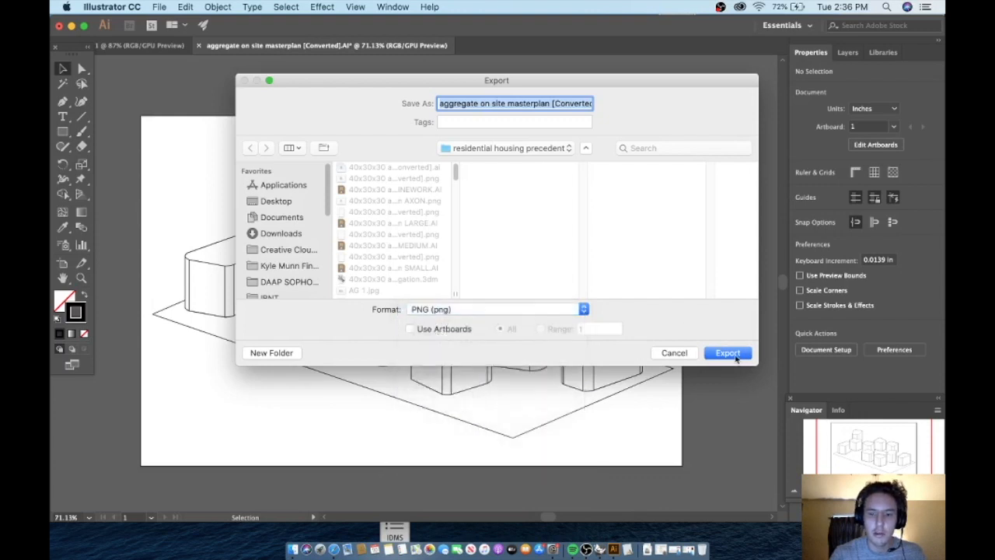
left_click(728, 351)
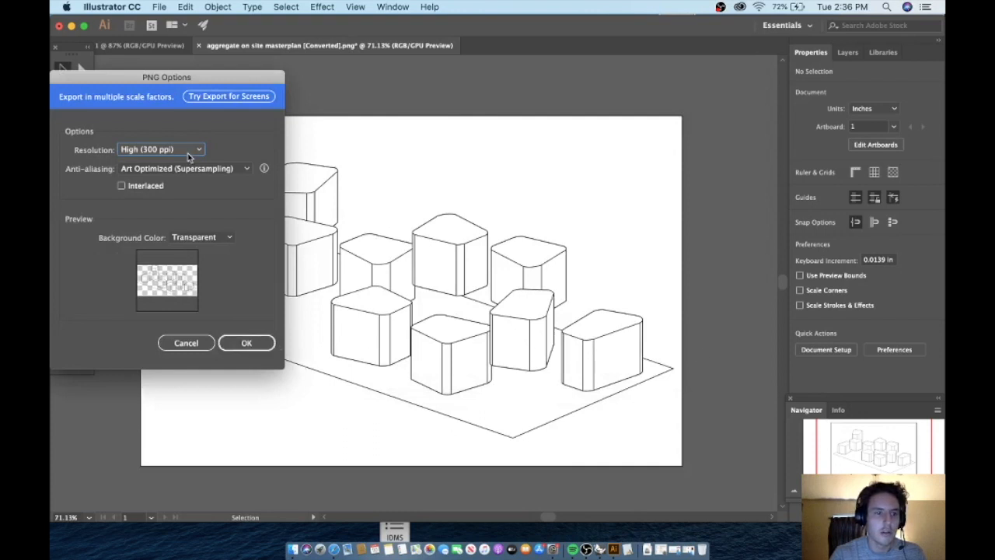
mouse_move(210, 257)
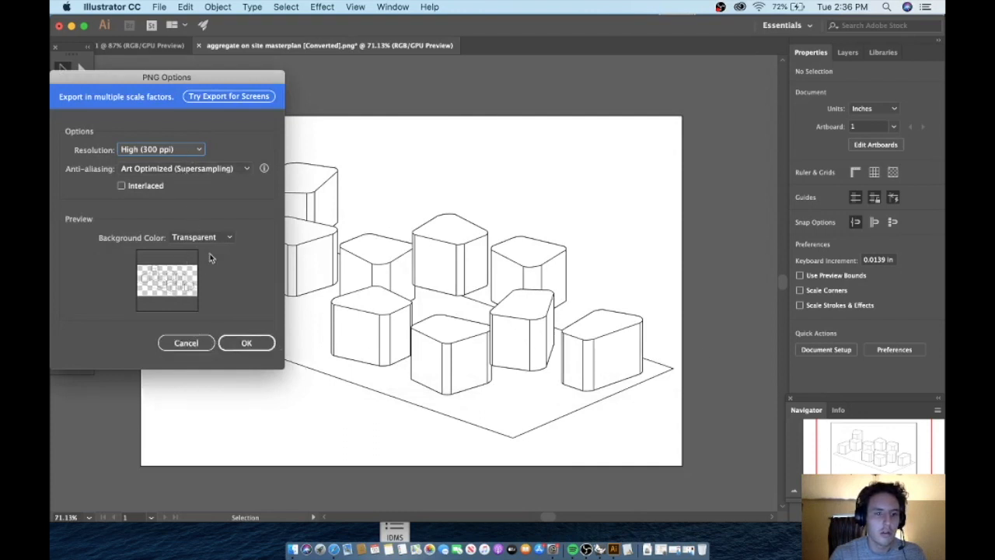
- Keep the background Transparent and confirm the 300 ppi PNG export
left_click(201, 237)
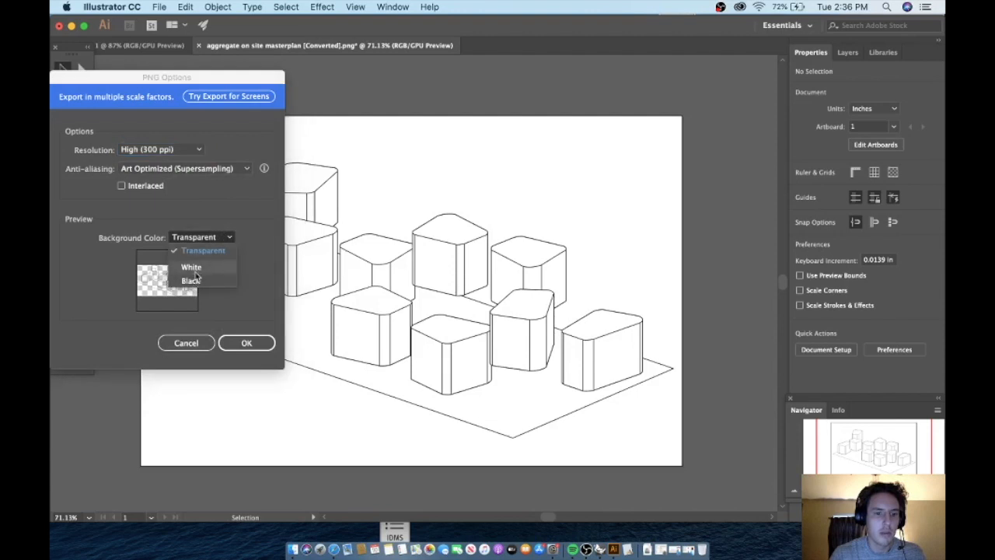
left_click(201, 236)
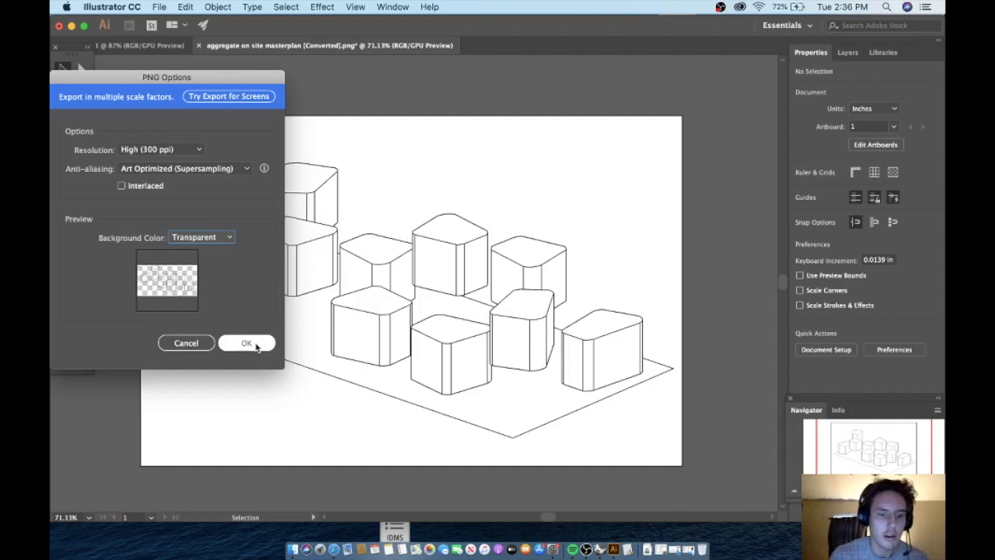
left_click(245, 343)
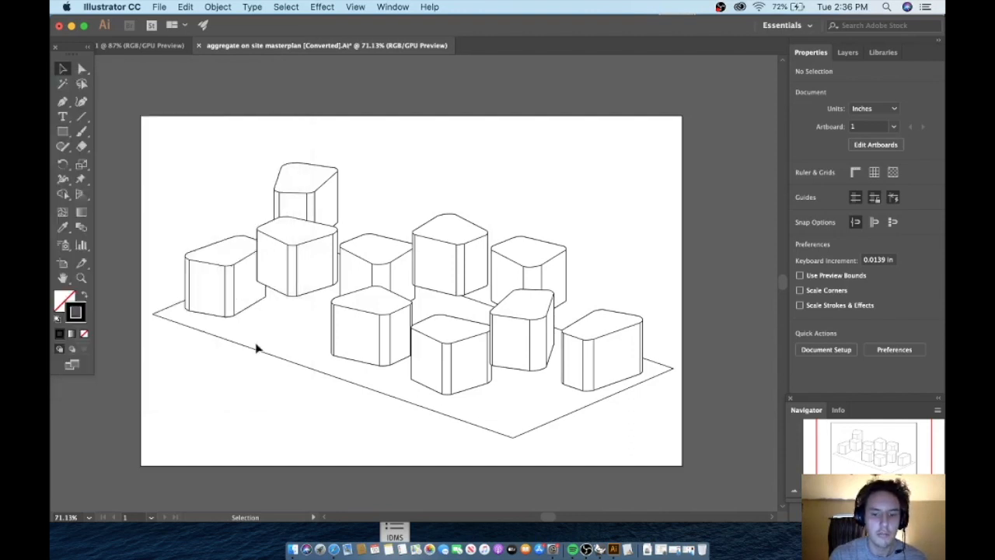